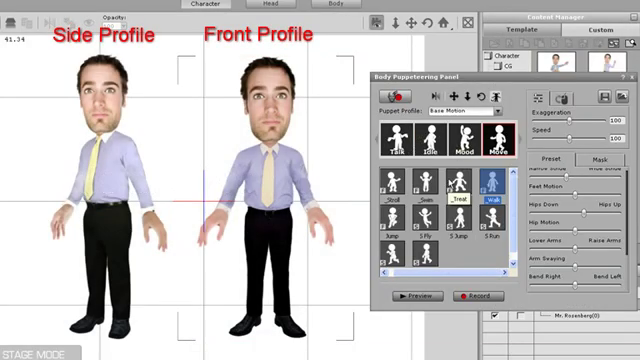
- Preview F and S profile motions, including a walk and a dance, on both characters, then stop
left_click(410, 300)
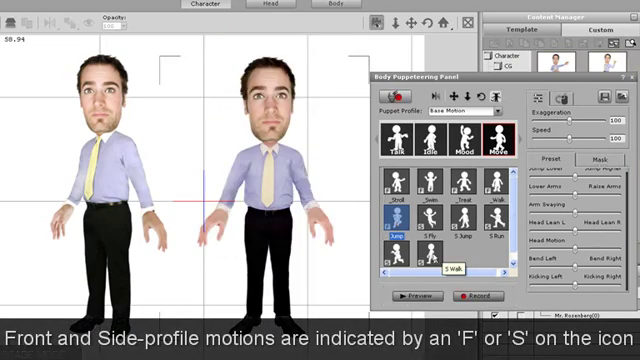
left_click(420, 262)
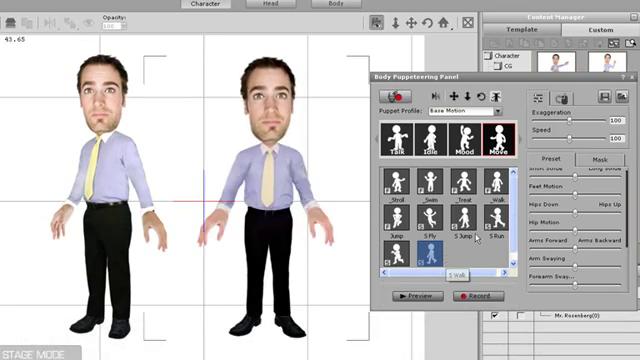
left_click(484, 184)
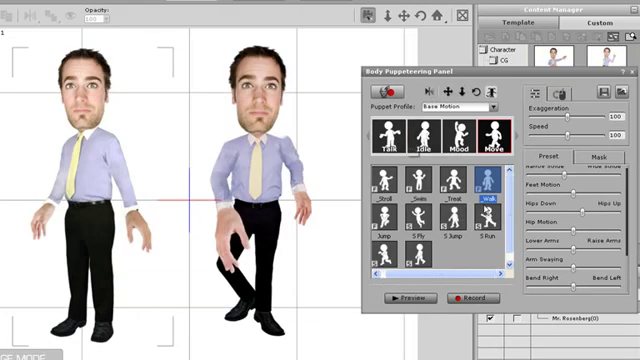
left_click(404, 298)
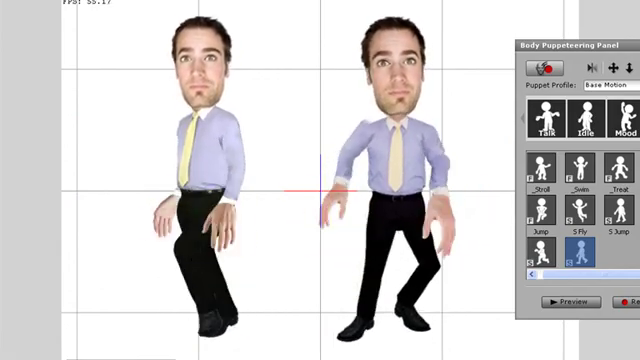
left_click(556, 300)
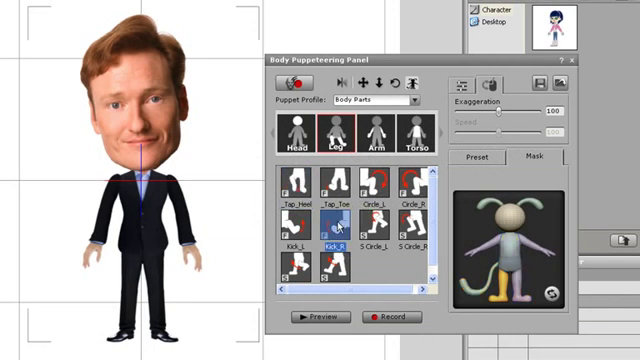
- Browse the Body Parts profile's hip circle and torso lean motions
left_click(316, 316)
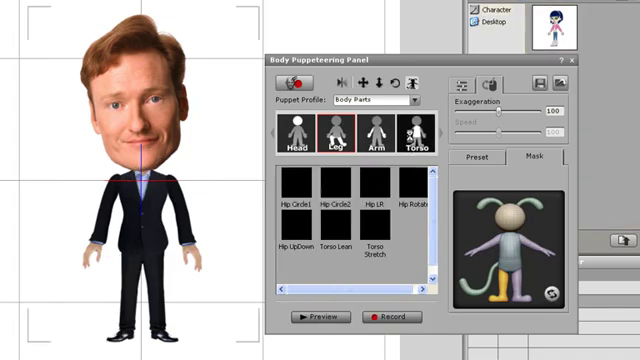
left_click(320, 316)
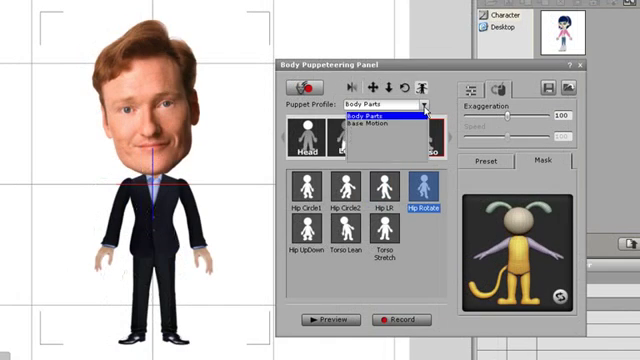
- Switch the Puppet Profile to Base Motion and choose a motion from the next page of icons
left_click(384, 122)
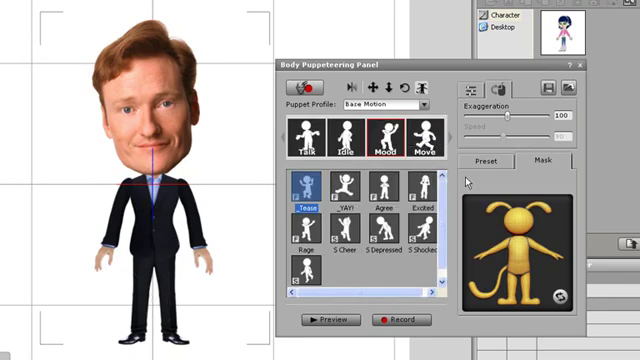
left_click(308, 144)
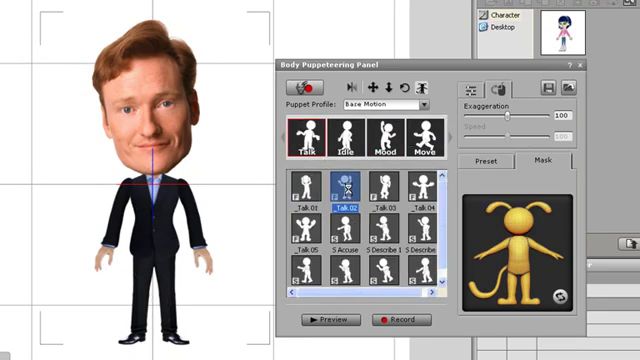
left_click(336, 320)
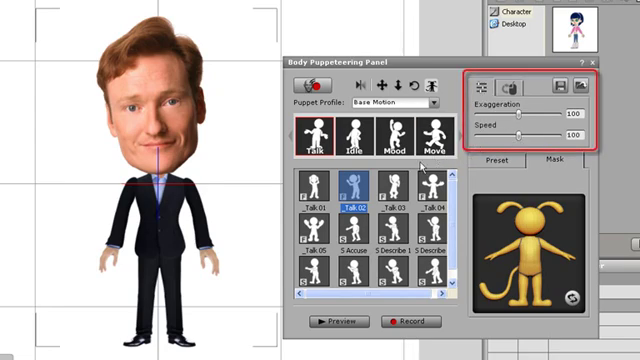
- Preview the Base Motion dance while adjusting its Exaggeration and Speed sliders
left_click(332, 324)
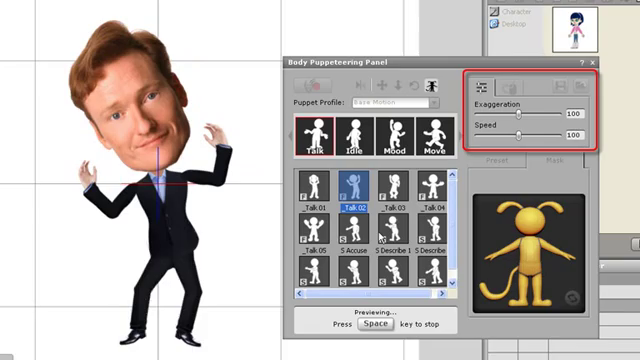
left_click_drag(512, 136, 524, 136)
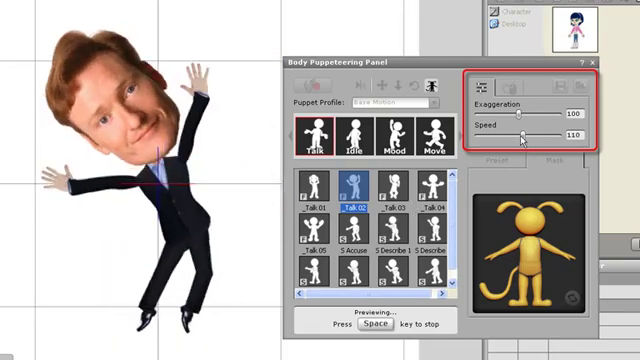
left_click_drag(524, 136, 544, 136)
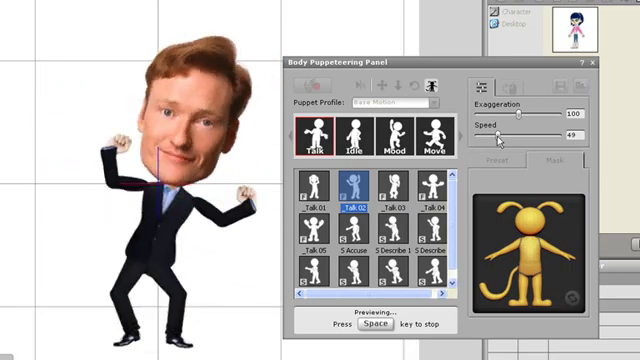
left_click_drag(512, 134, 540, 134)
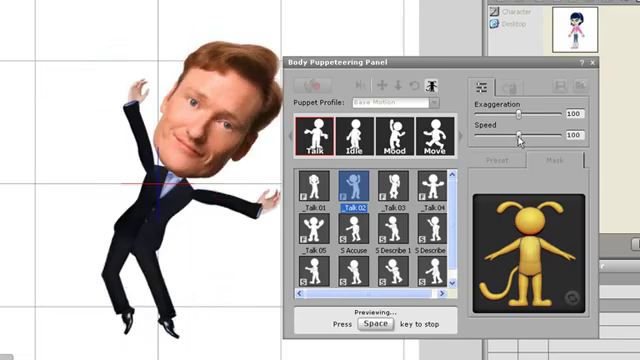
left_click_drag(520, 114, 548, 114)
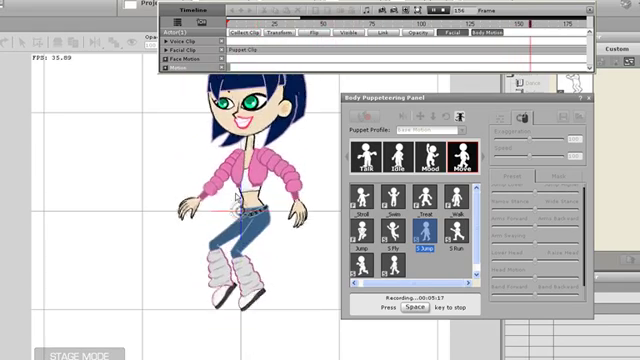
- Stop recording the girl character's Base Motion performance with Space
key("space")
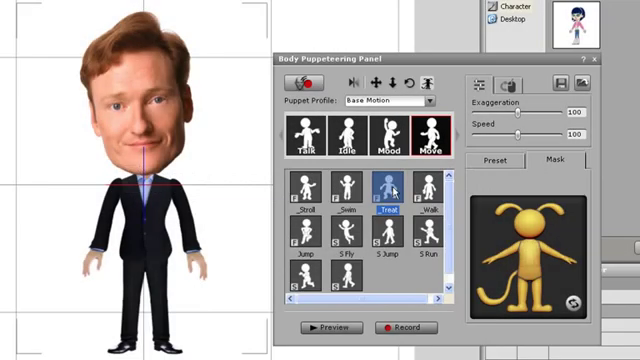
- Lock body parts on the mask figure and preview the masked Base Motion on the suited character
left_click(316, 328)
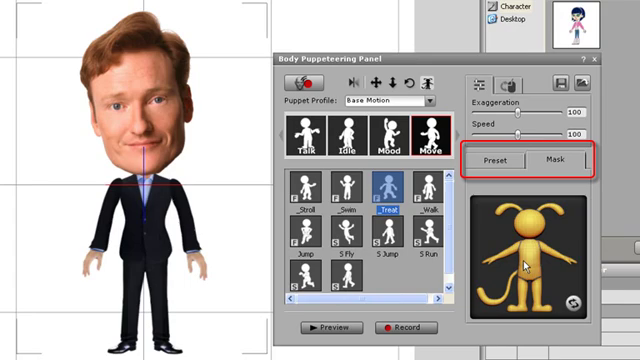
left_click(324, 328)
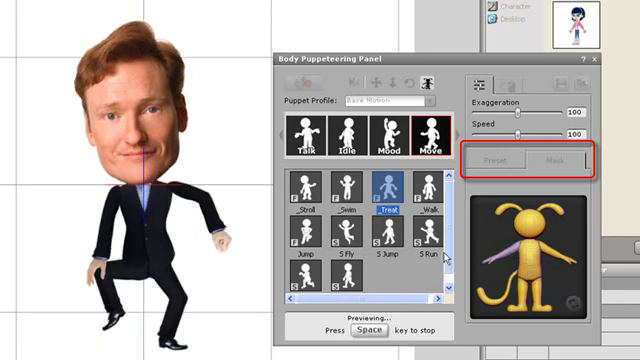
left_click(556, 162)
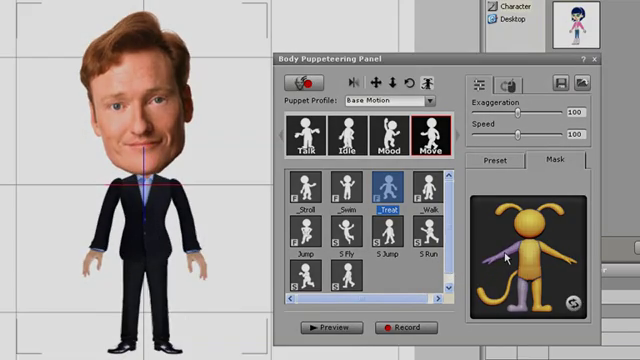
left_click(322, 328)
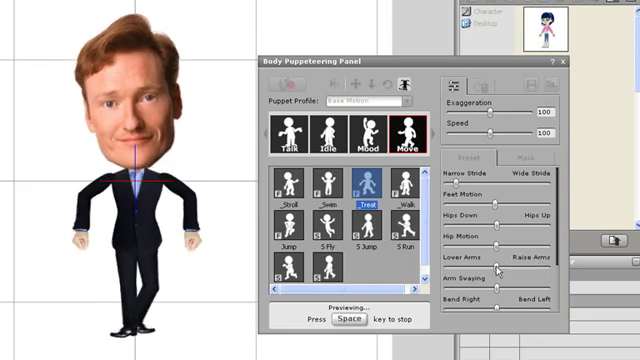
- Scroll through the Preset sliders for stride width, hip height and step adjustments during preview
scroll("down", 3)
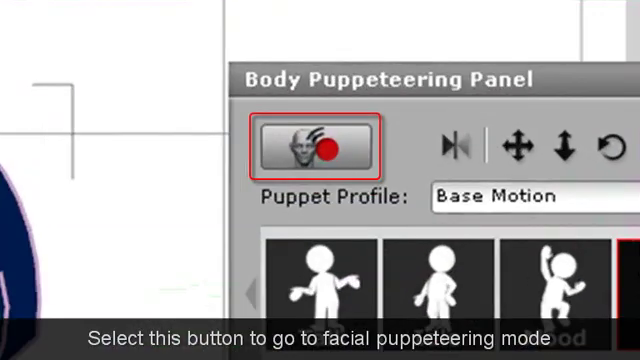
- Enter face puppeteering, choose the 6_Comic profile and preview it on the girl character
left_click(308, 148)
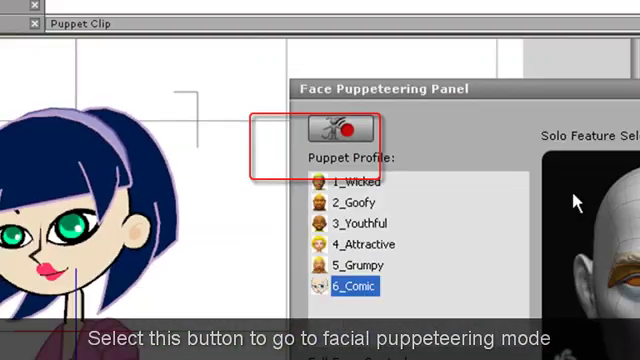
left_click(334, 128)
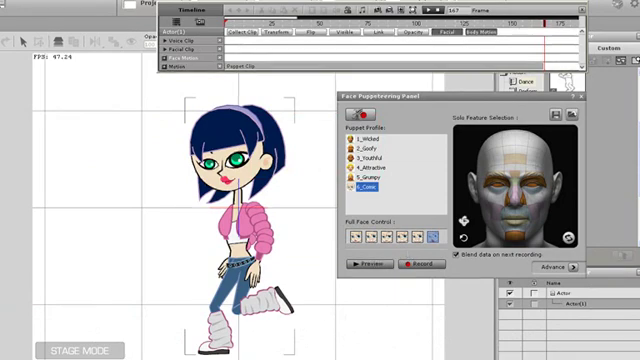
left_click(360, 264)
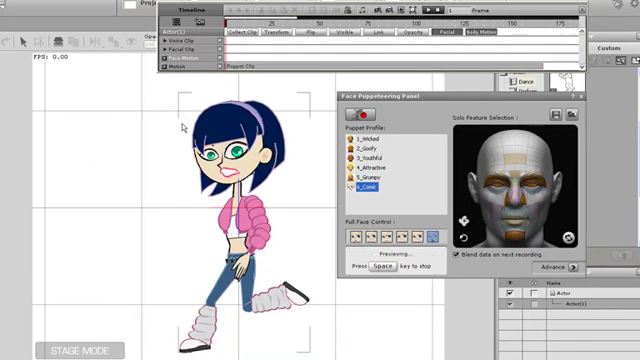